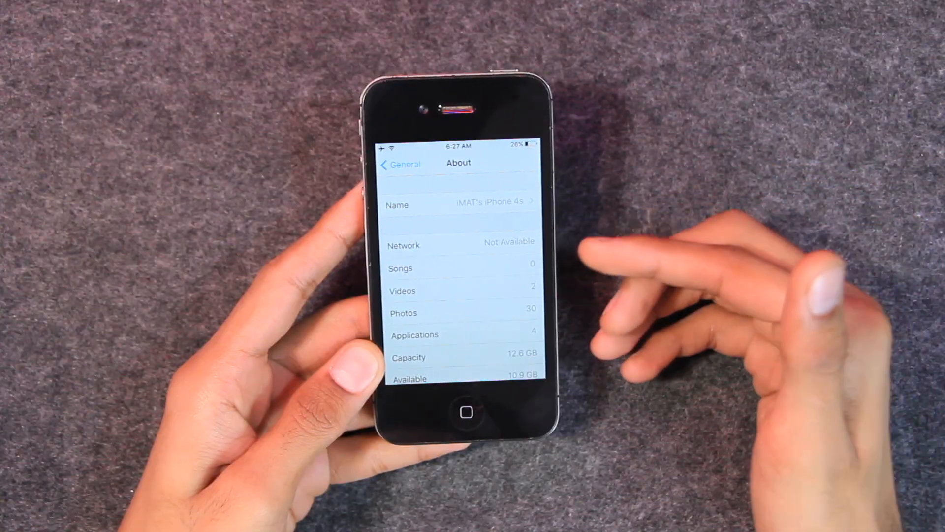
# Step: Scroll the phoenixpwn.com page to its Download link and ten-step installation list
pyautogui.scroll(-3)
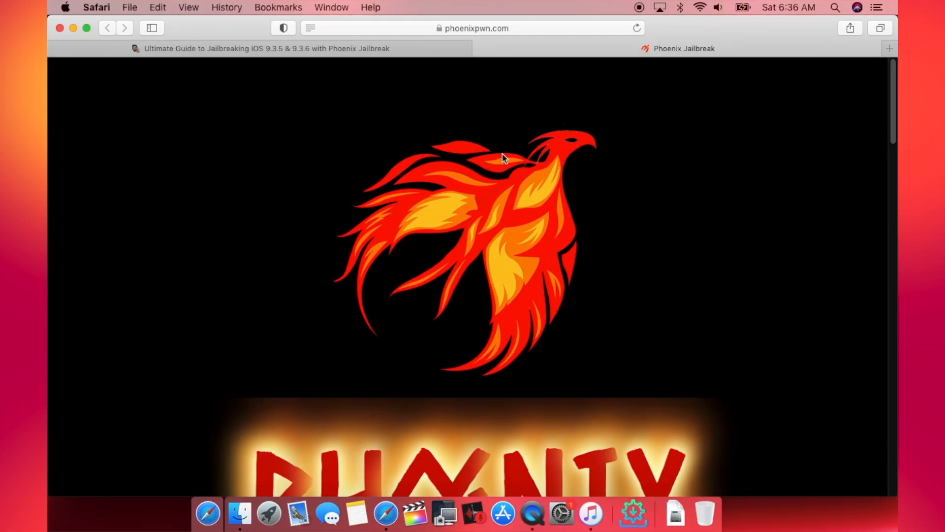
pyautogui.scroll(-3)
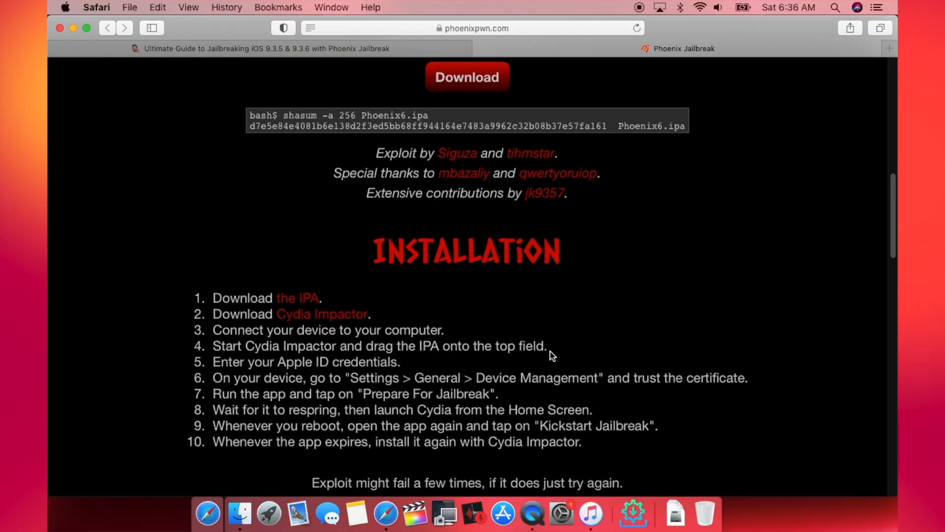
pyautogui.moveTo(337, 325)
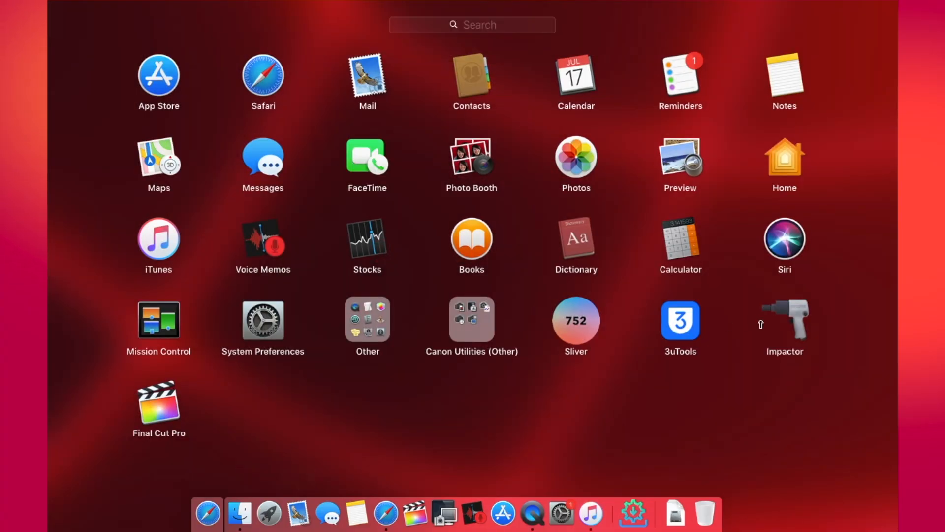
pyautogui.moveTo(783, 321)
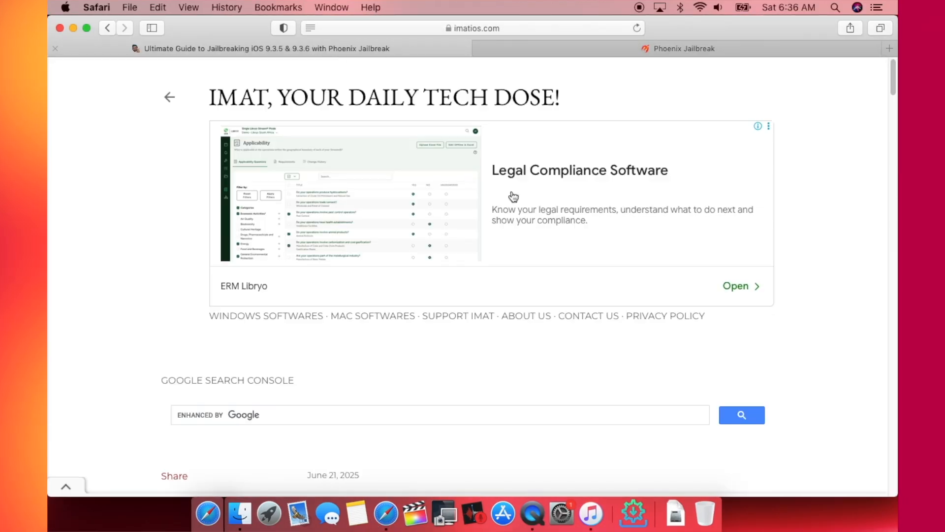
# Step: Scroll the imatios.com guide past Method 1 to 'Method 2: Jailbreak Using Sideloadly'
pyautogui.scroll(-3)
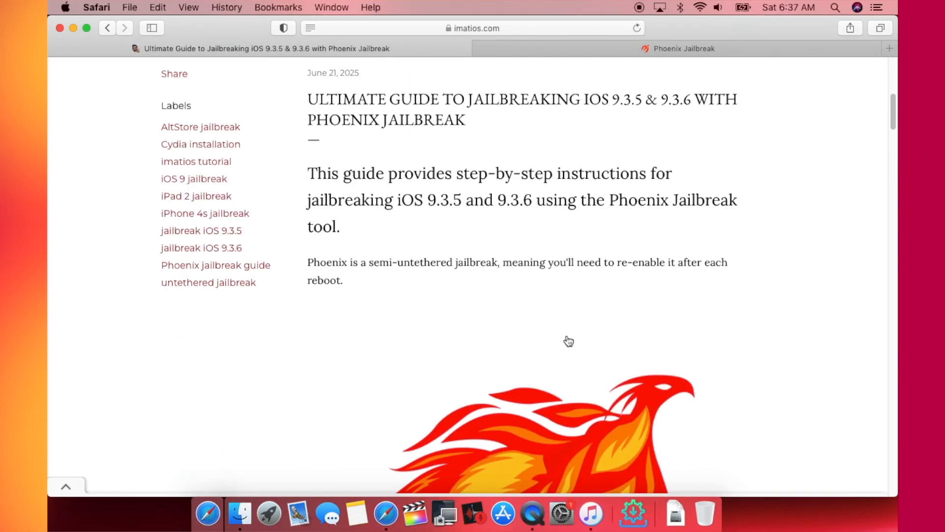
pyautogui.scroll(-3)
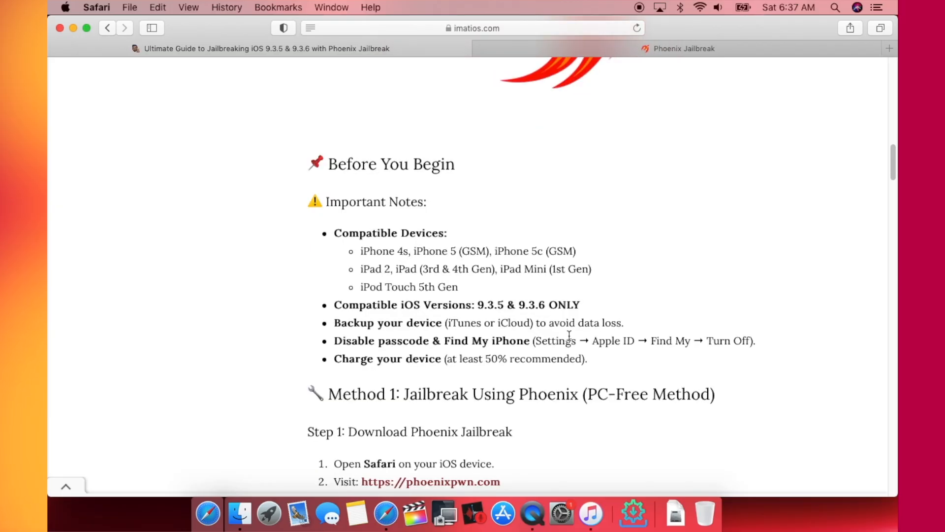
pyautogui.scroll(-3)
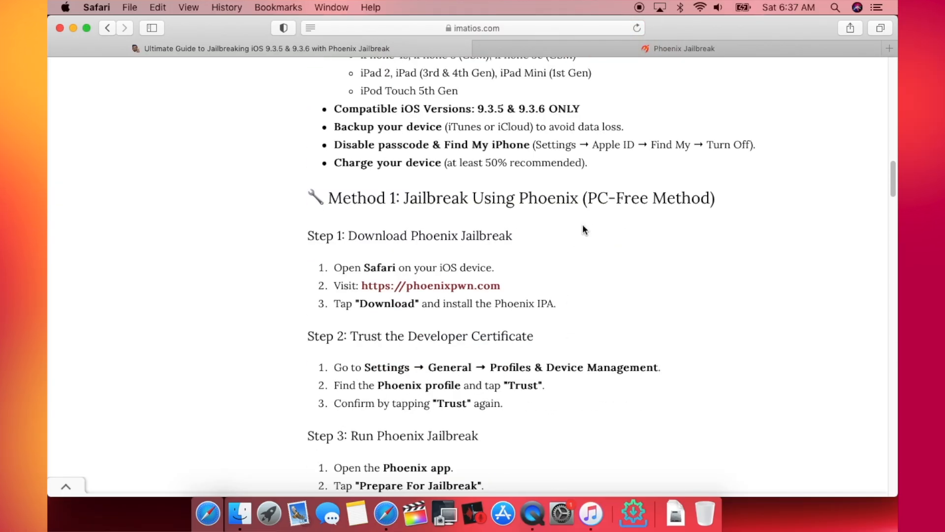
pyautogui.scroll(-3)
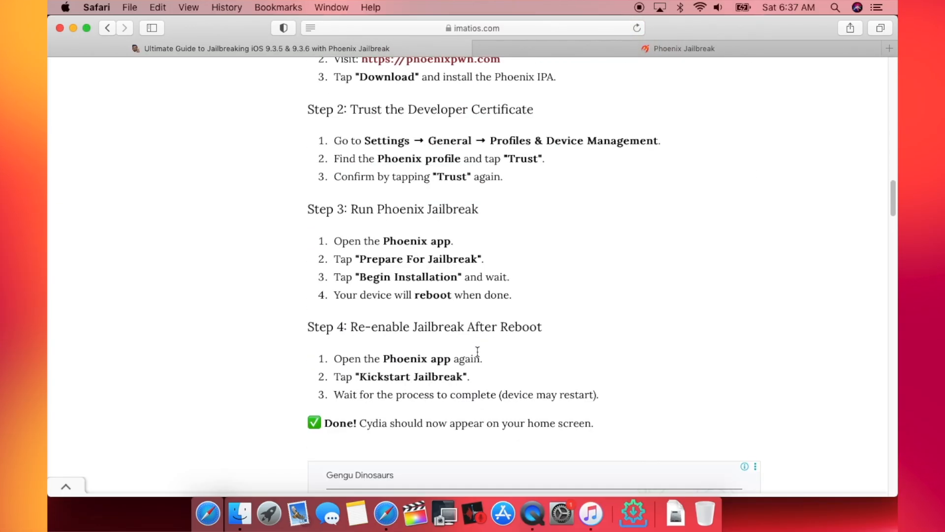
pyautogui.scroll(-3)
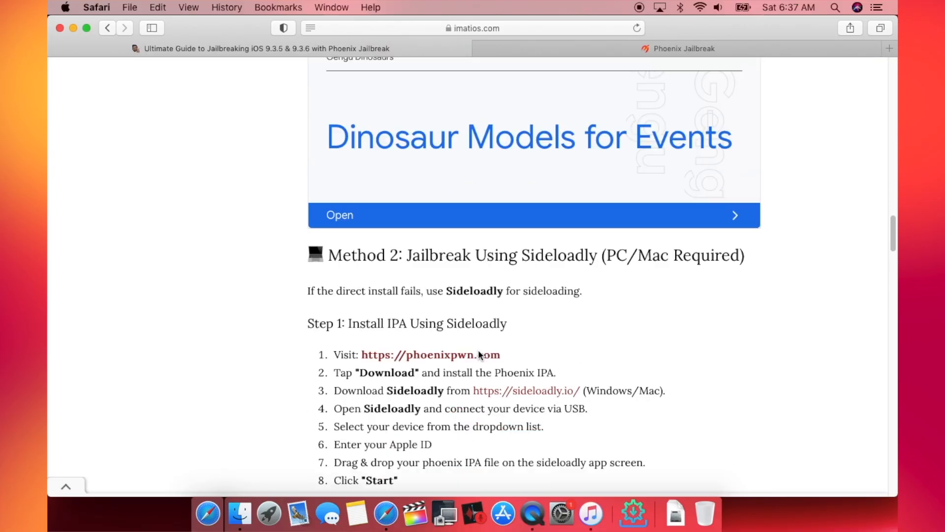
pyautogui.scroll(-3)
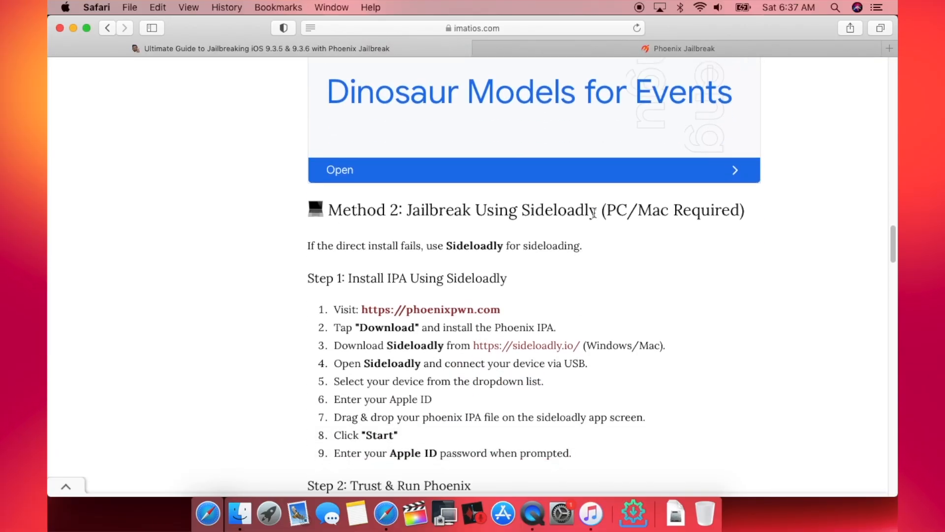
pyautogui.moveTo(556, 211)
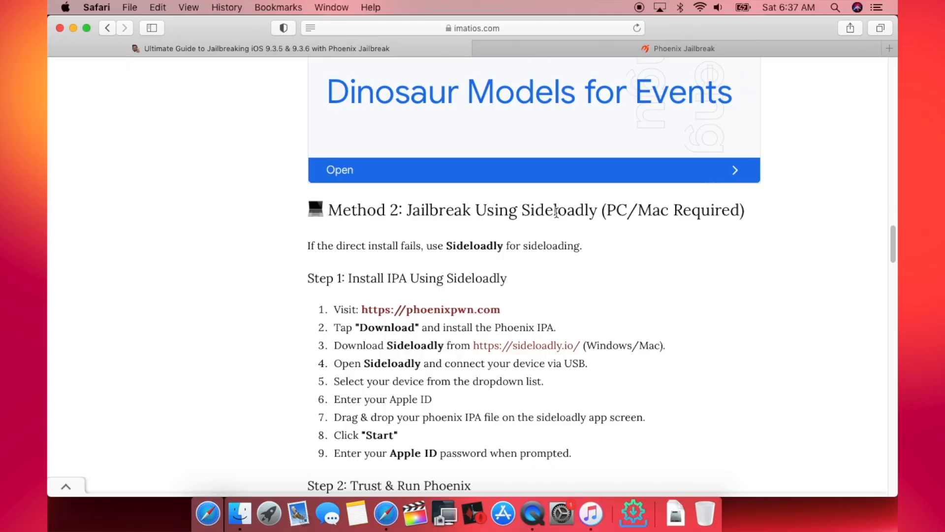
# Step: Open the guide's phoenixpwn.com link in a new tab and scroll to Download
pyautogui.click(430, 309)
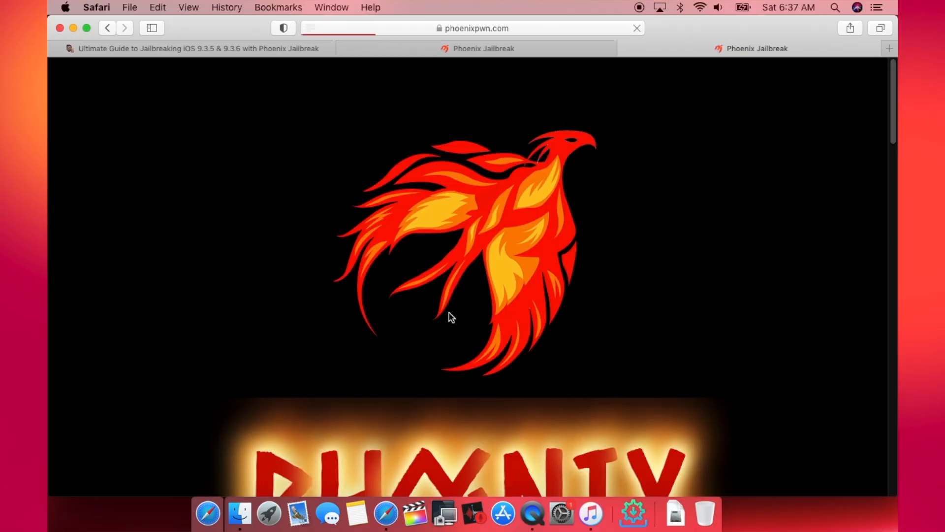
pyautogui.scroll(-3)
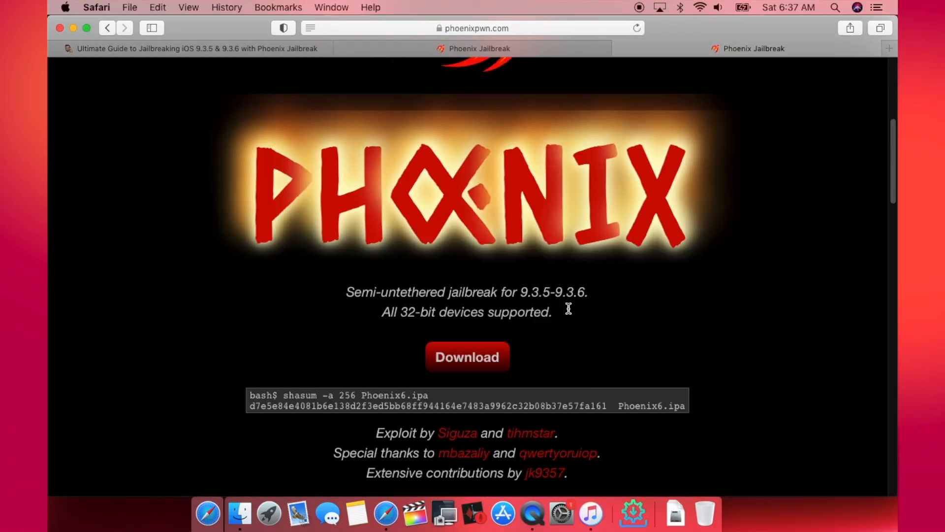
pyautogui.scroll(-3)
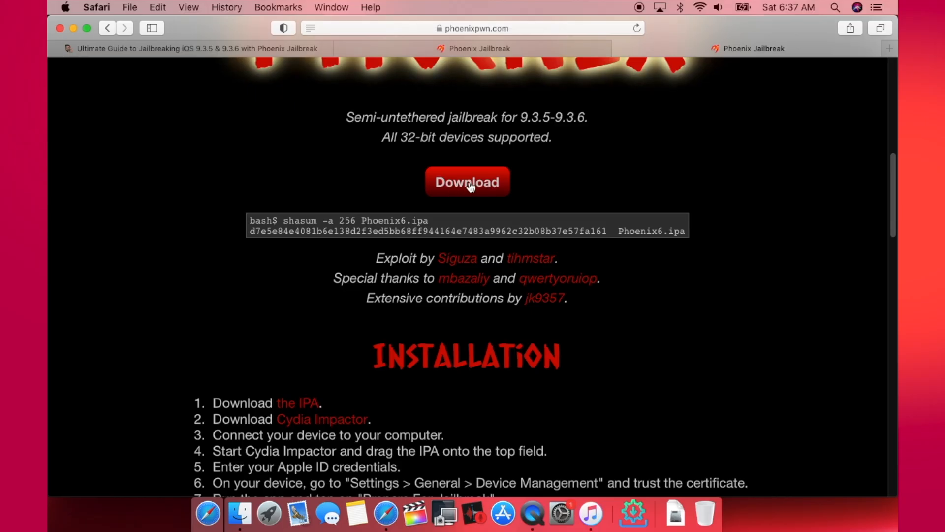
pyautogui.moveTo(523, 129)
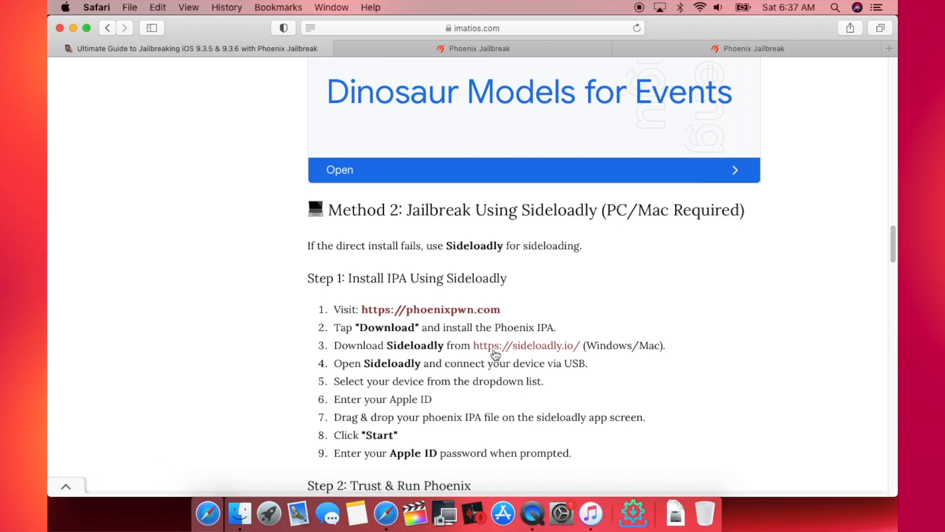
# Step: Open the guide's sideloadly.io link and view the Download Sideloadly options
pyautogui.click(526, 345)
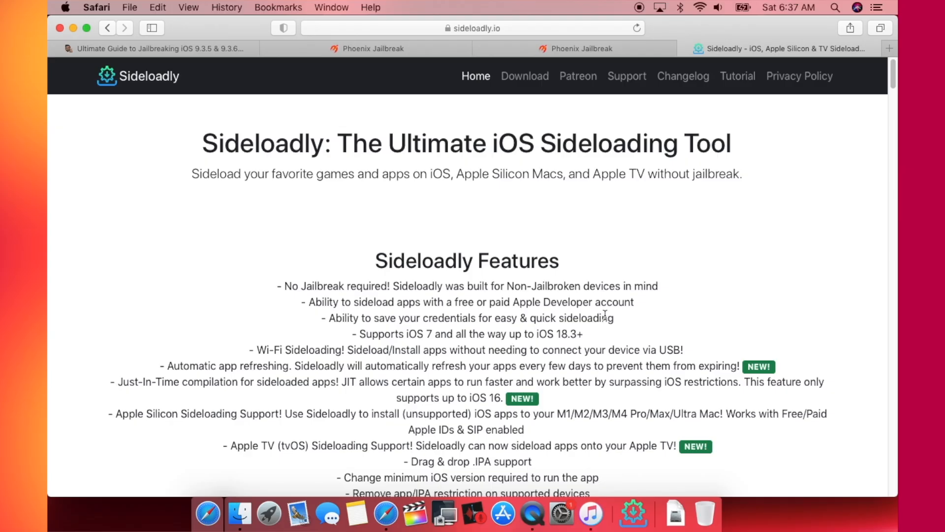
pyautogui.scroll(-3)
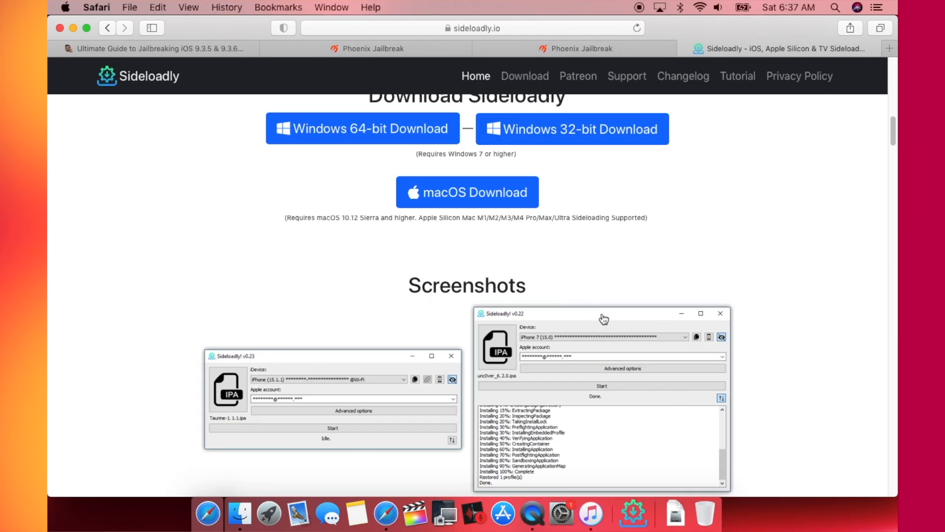
pyautogui.scroll(3)
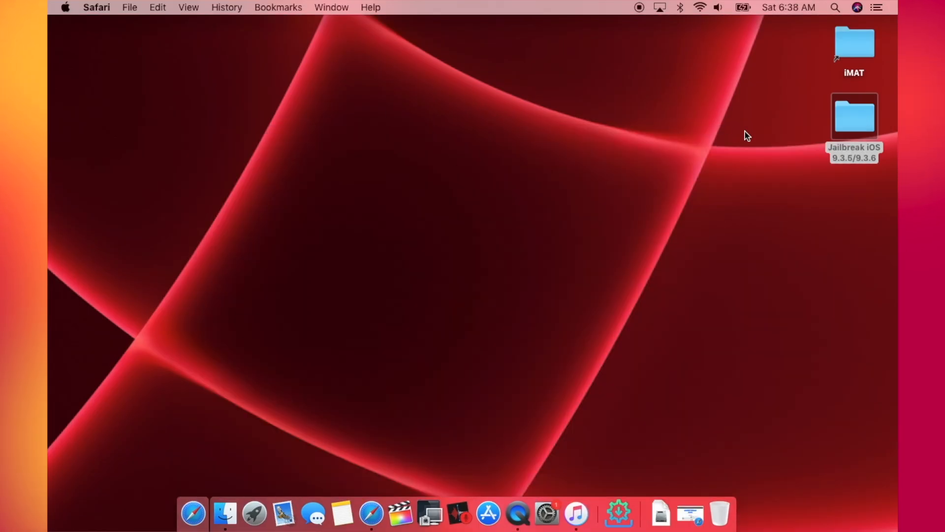
# Step: Mount SideloadlySetup.dmg from the Jailbreak folder, copy Sideloadly to Applications, and eject the volume
pyautogui.doubleClick(854, 116)
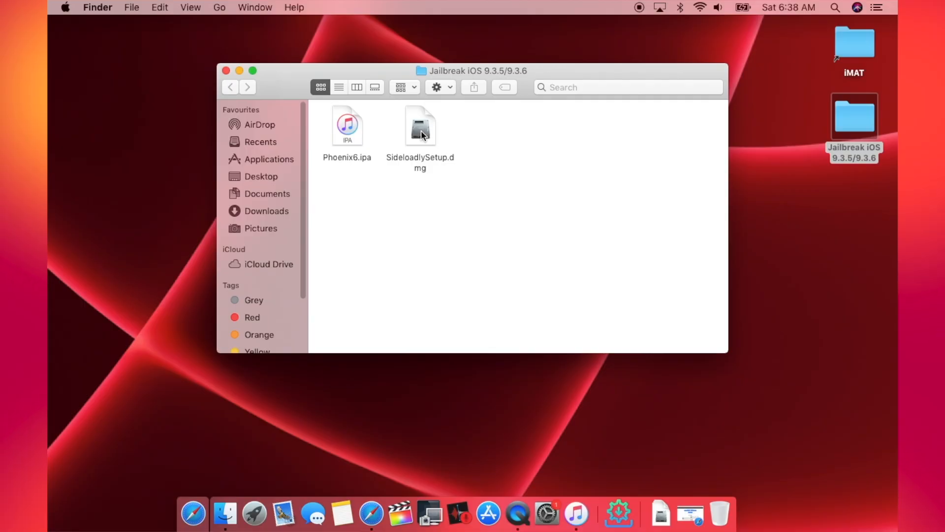
pyautogui.doubleClick(420, 125)
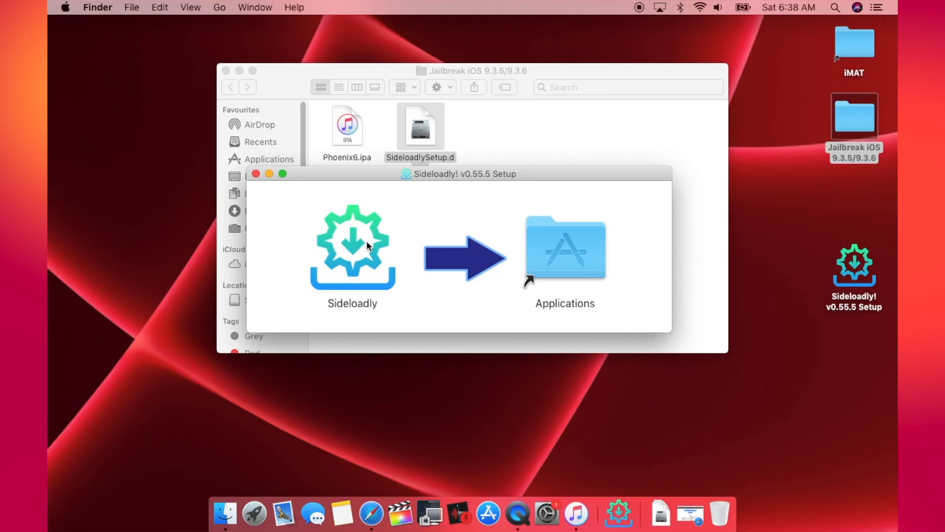
pyautogui.moveTo(353, 248); pyautogui.dragTo(549, 247)
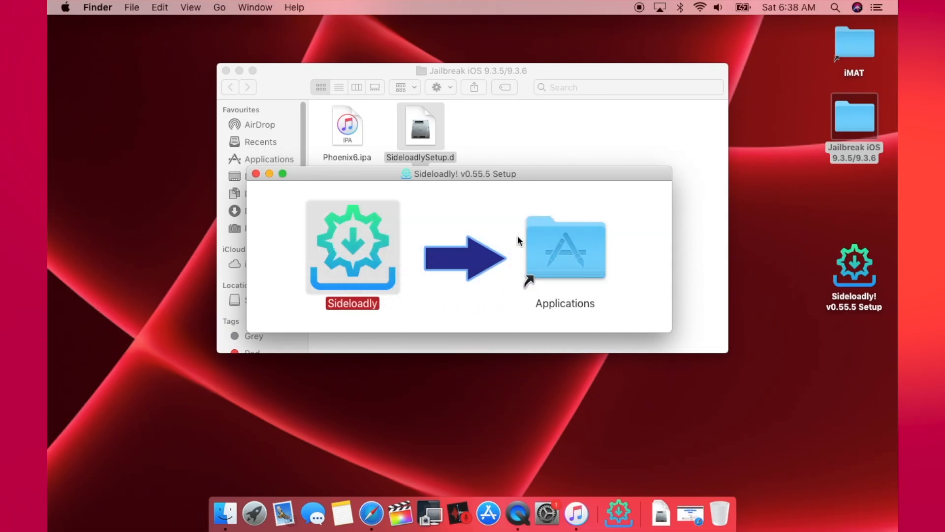
pyautogui.moveTo(353, 247); pyautogui.dragTo(565, 247)
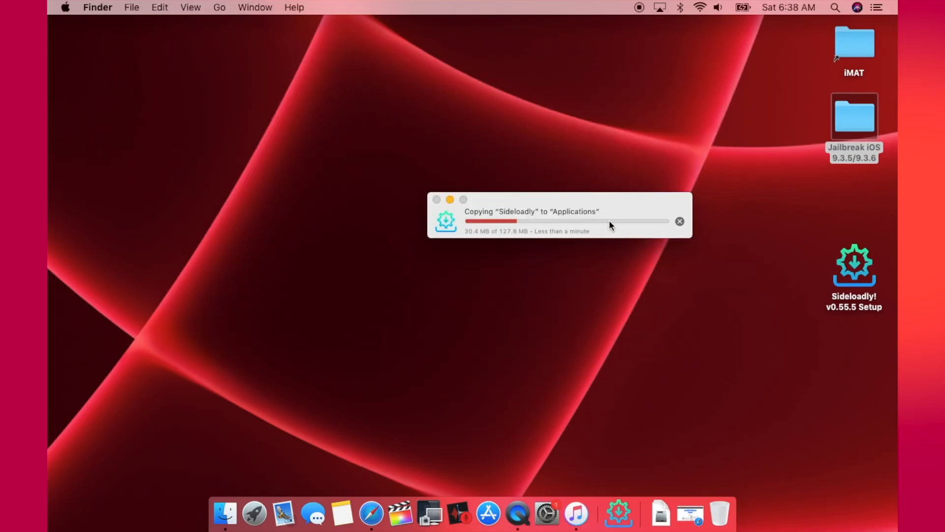
pyautogui.moveTo(644, 229)
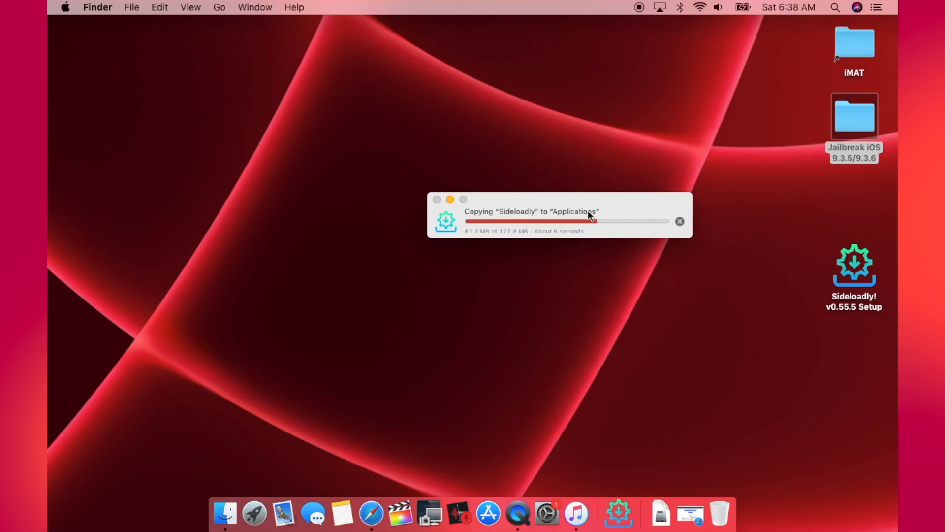
pyautogui.rightClick(852, 266)
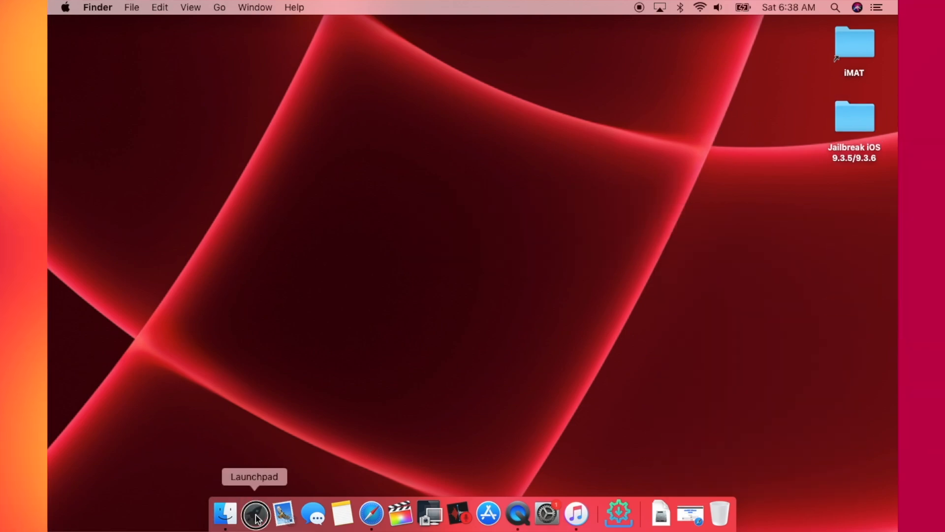
# Step: Launch Sideloadly from Launchpad and approve opening the app downloaded by Safari
pyautogui.click(255, 518)
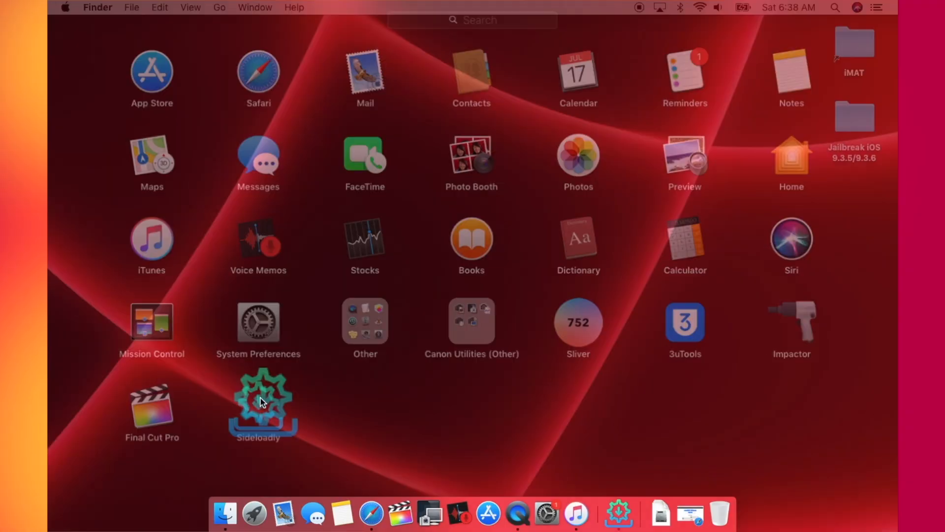
pyautogui.doubleClick(262, 404)
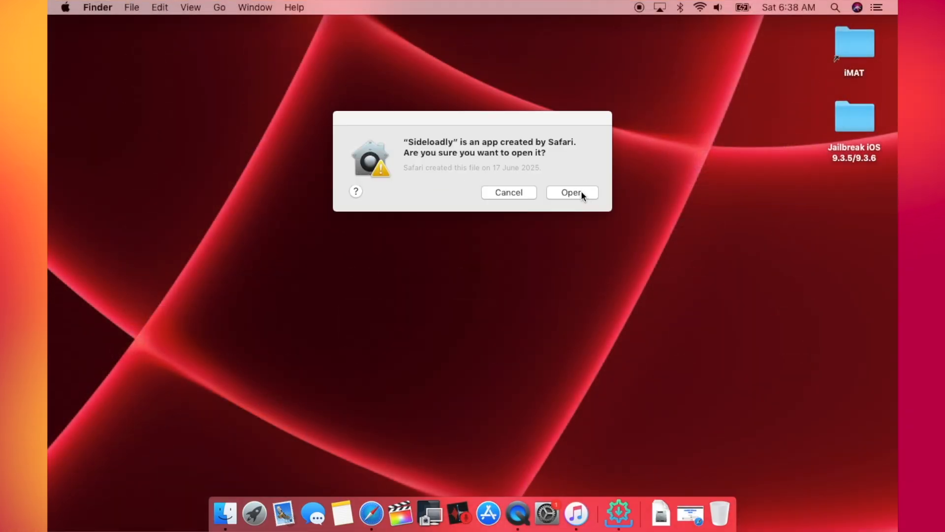
pyautogui.click(572, 193)
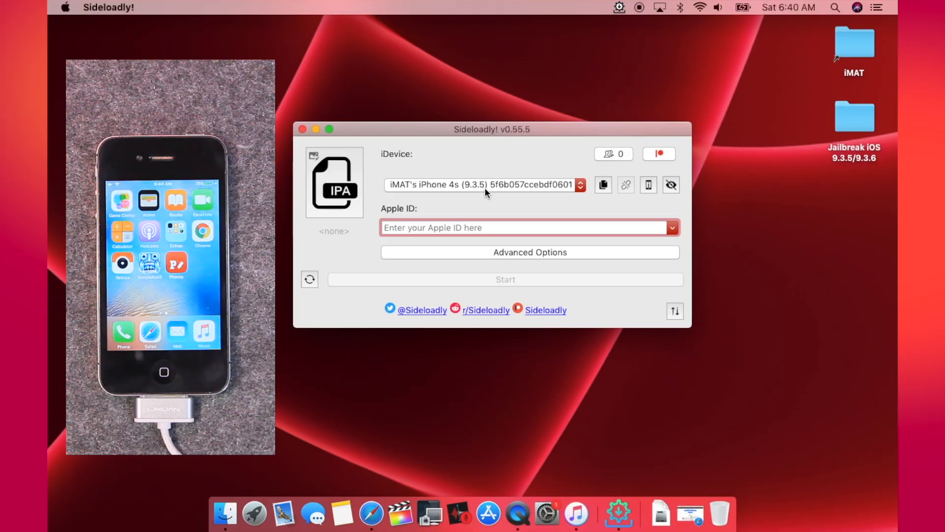
pyautogui.moveTo(550, 223)
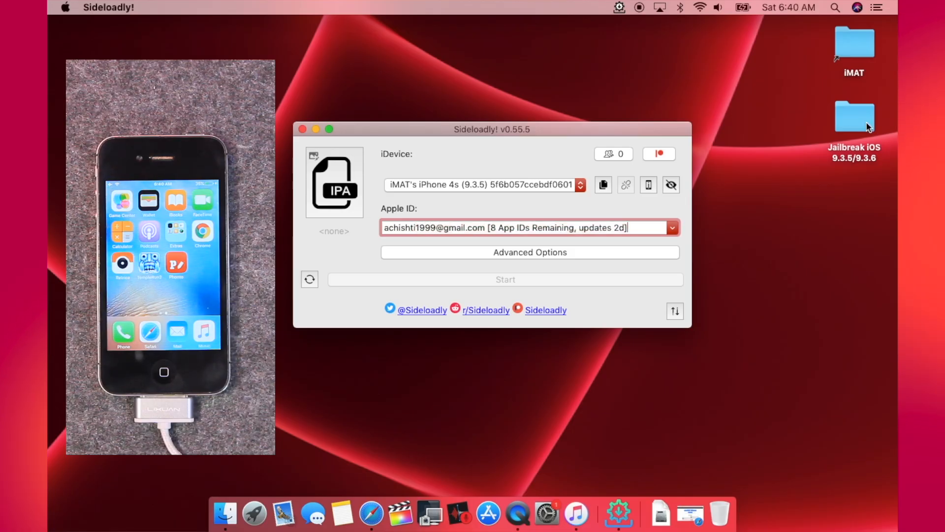
# Step: Load Phoenix6.ipa from the Jailbreak folder and start installing it to the iPhone 4s
pyautogui.doubleClick(854, 116)
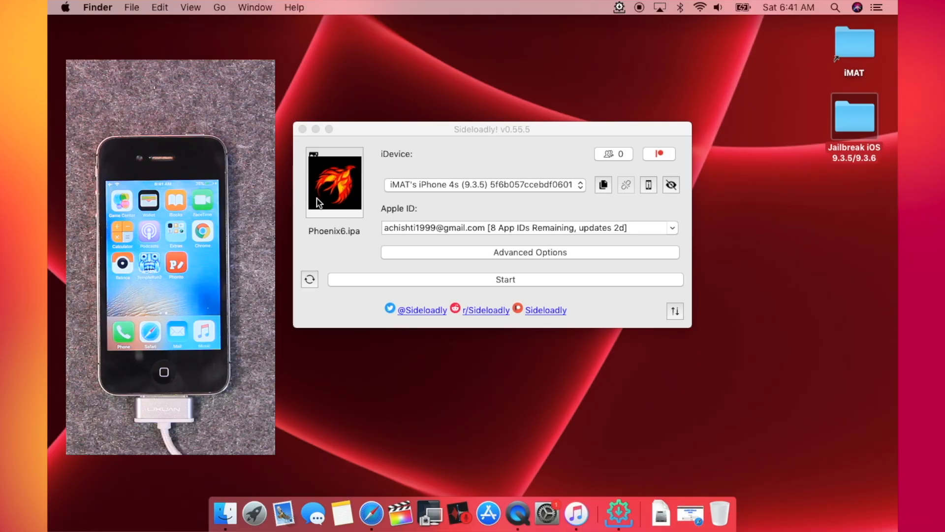
pyautogui.click(506, 279)
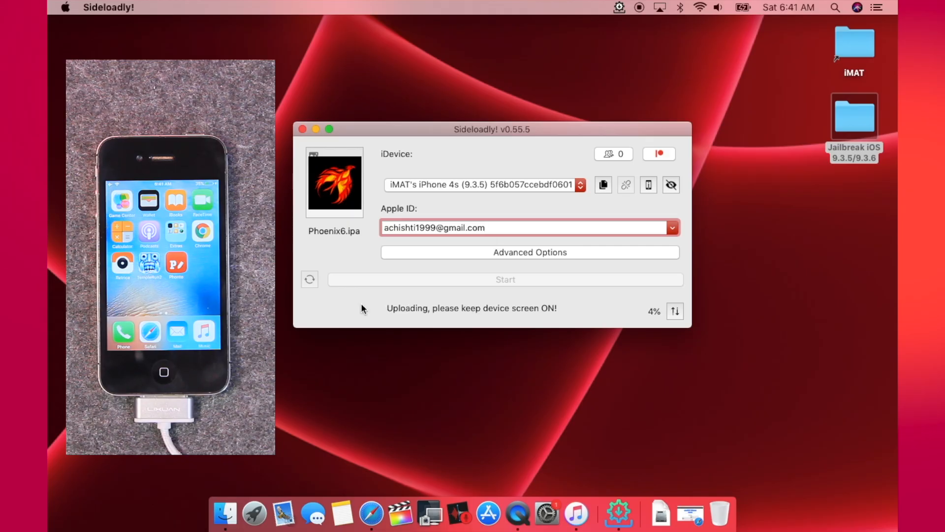
pyautogui.moveTo(510, 312)
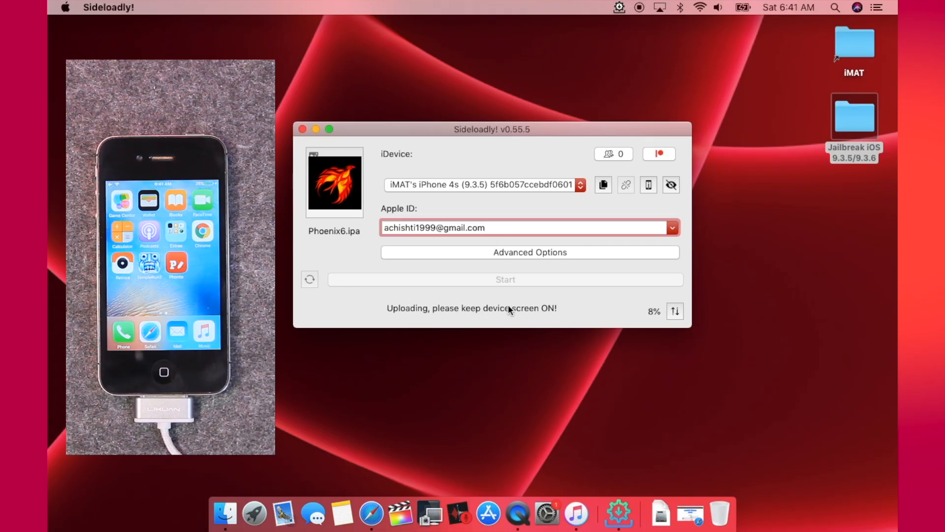
pyautogui.moveTo(420, 325)
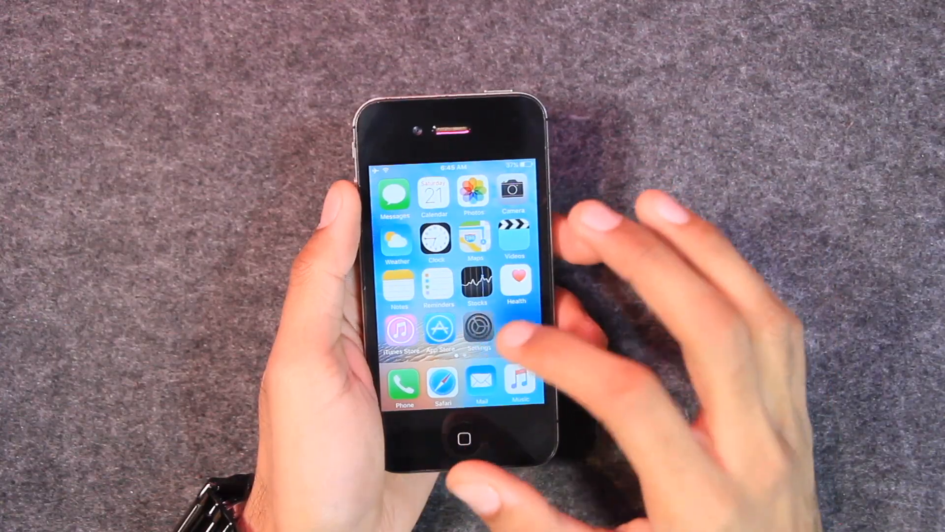
pyautogui.click(475, 328)
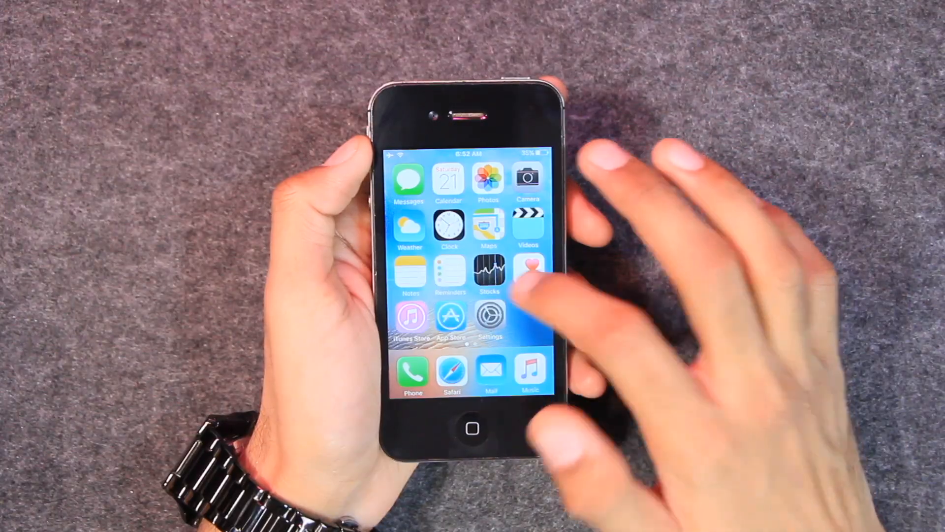
# Step: Scroll Cydia's Installed list, then view the 12 available upgrades under Changes
pyautogui.hscroll(-3)
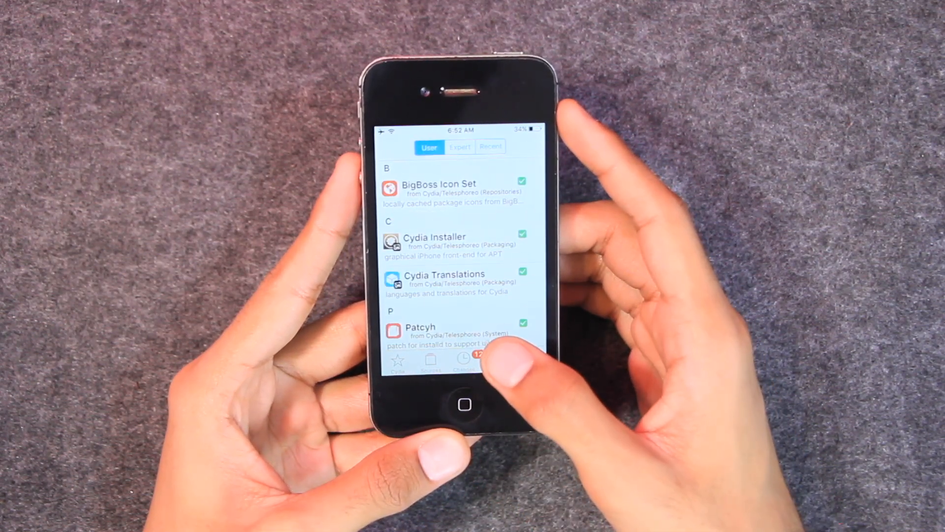
pyautogui.click(465, 359)
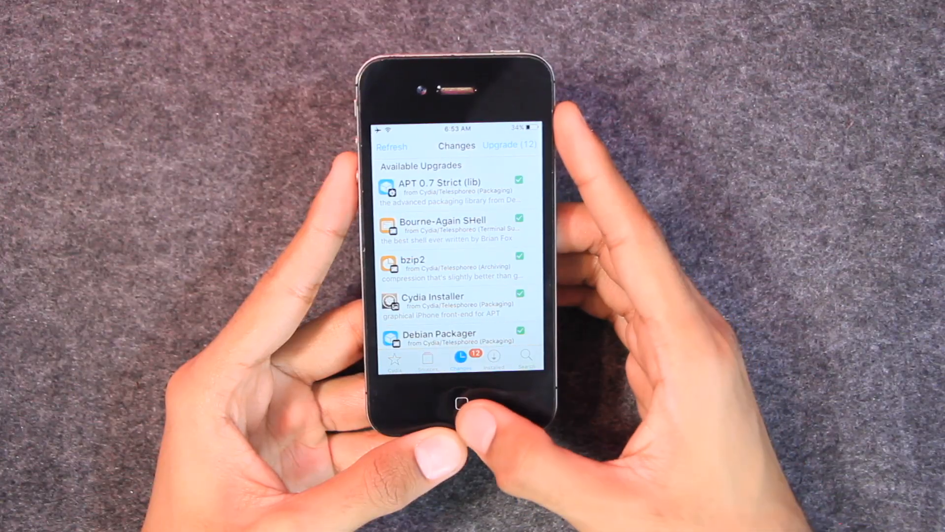